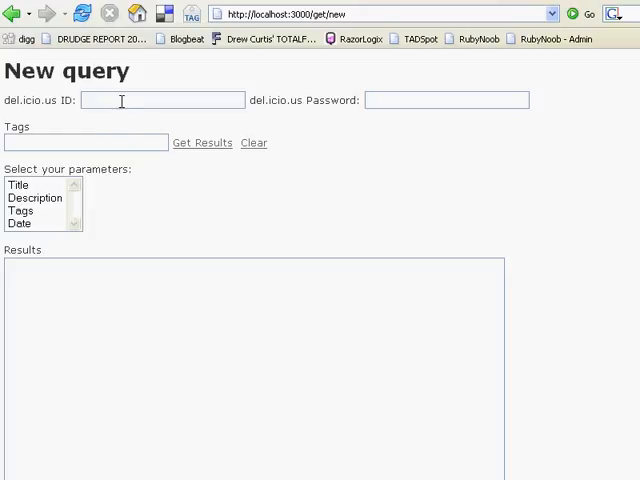
Enter the del.icio.us ID 'tdona' and password, and begin typing 'tutu' as the tag.
{"action": "type", "text": "tdonaghe"}
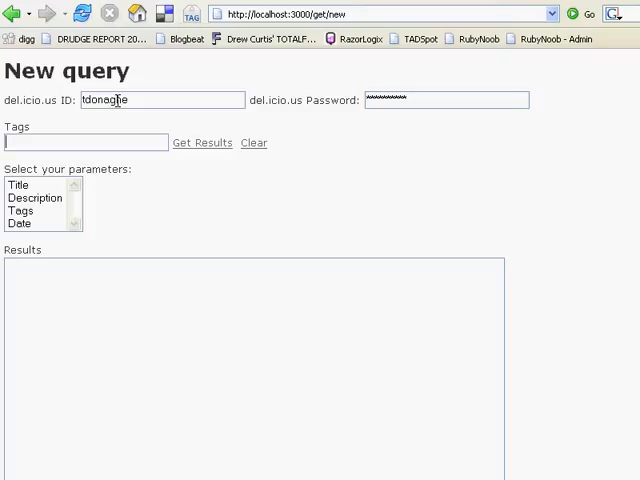
{"action": "type", "text": "tutu"}
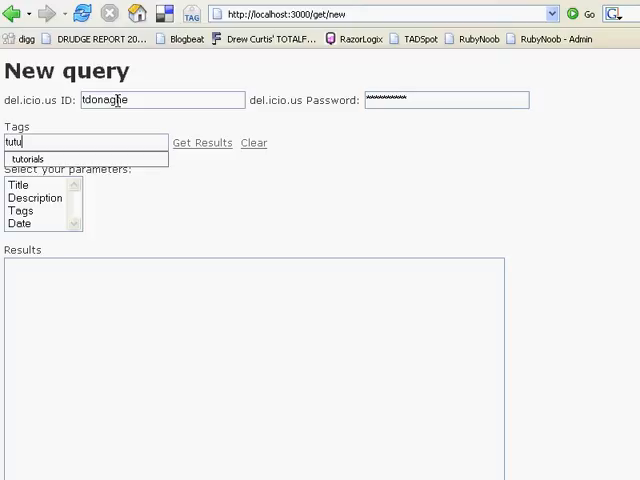
Query the 'tutorials' tag with Title and Description parameters and fetch the results.
{"action": "left_click", "coordinate": [28, 159]}
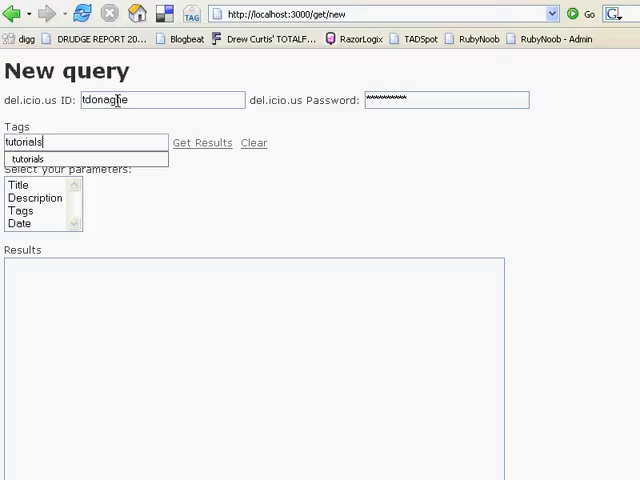
{"action": "left_click", "coordinate": [18, 184]}
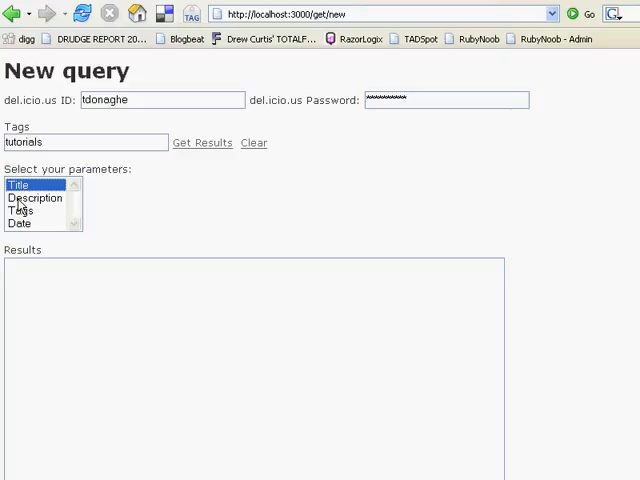
{"action": "left_click", "coordinate": [35, 197]}
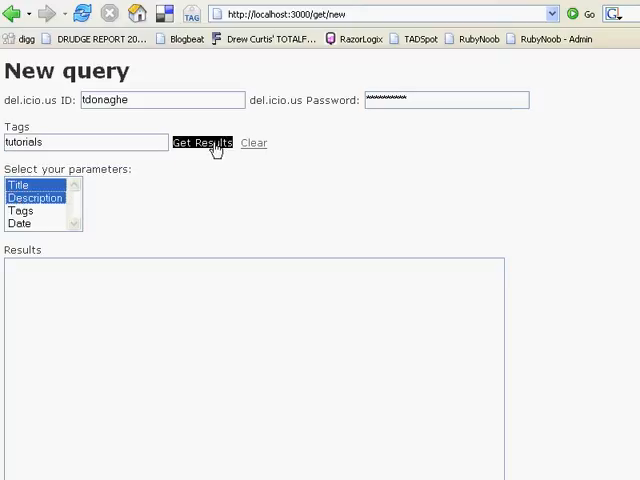
{"action": "left_click", "coordinate": [203, 142]}
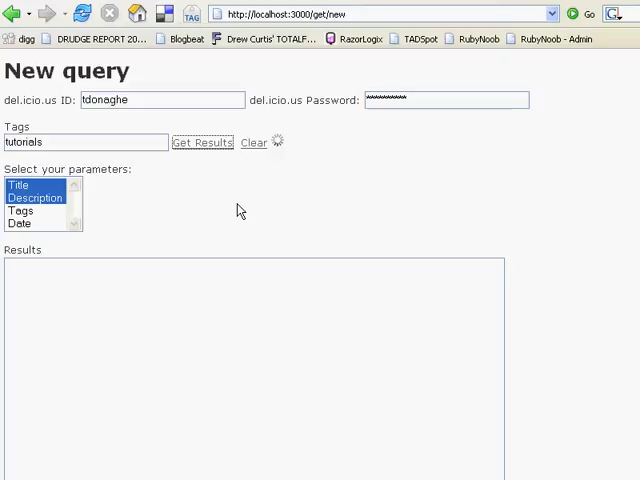
{"action": "left_click", "coordinate": [201, 142]}
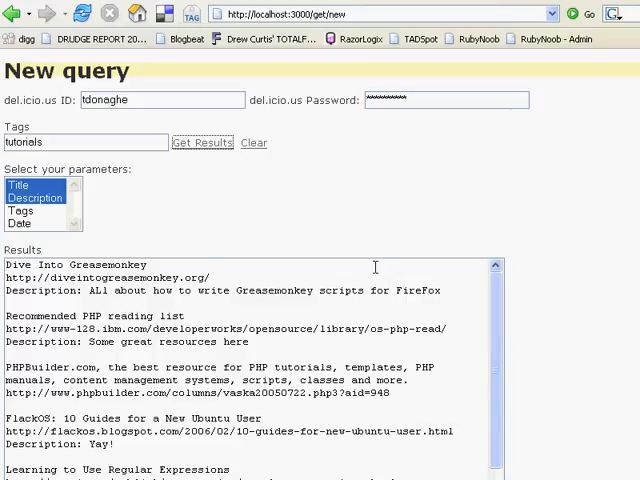
{"action": "mouse_move", "coordinate": [270, 249]}
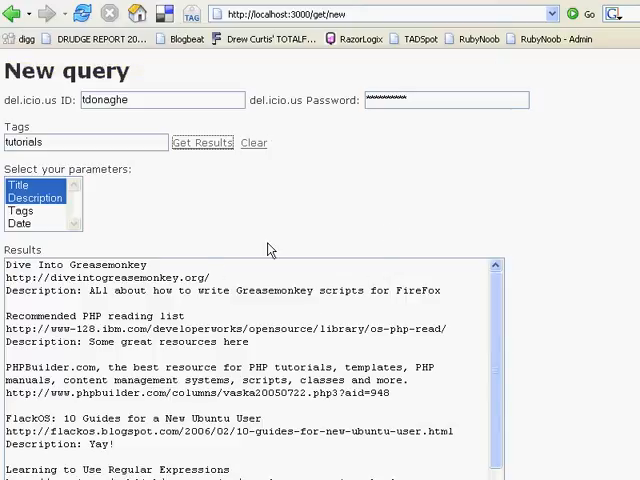
Save the query with keyword 'tutorials' and decline Firefox's password-saving prompt.
{"action": "scroll", "scroll_direction": "down", "scroll_amount": 3}
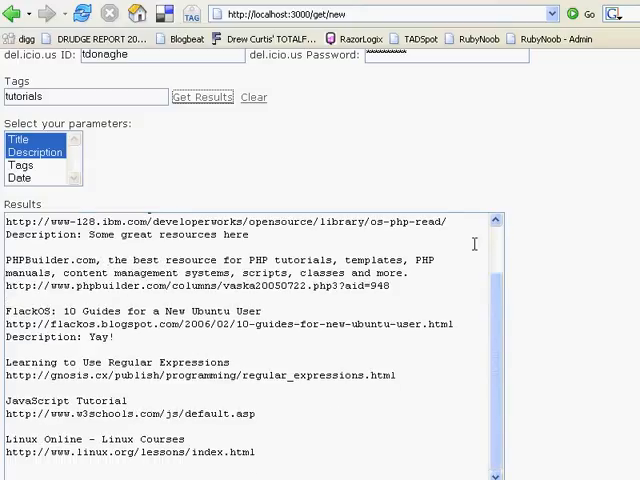
{"action": "scroll", "scroll_direction": "down", "scroll_amount": 3}
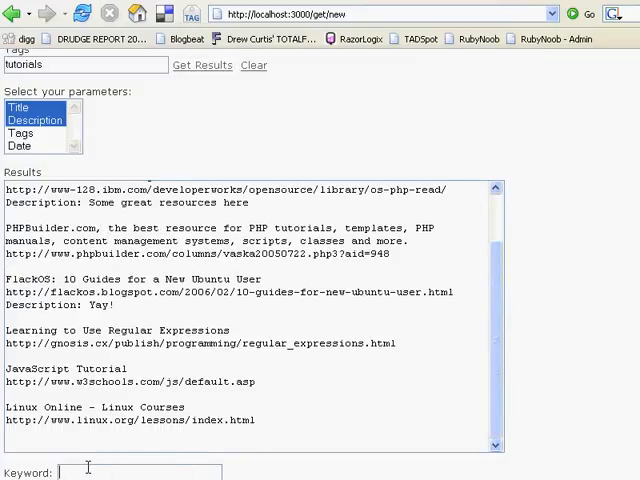
{"action": "type", "text": "tutorials"}
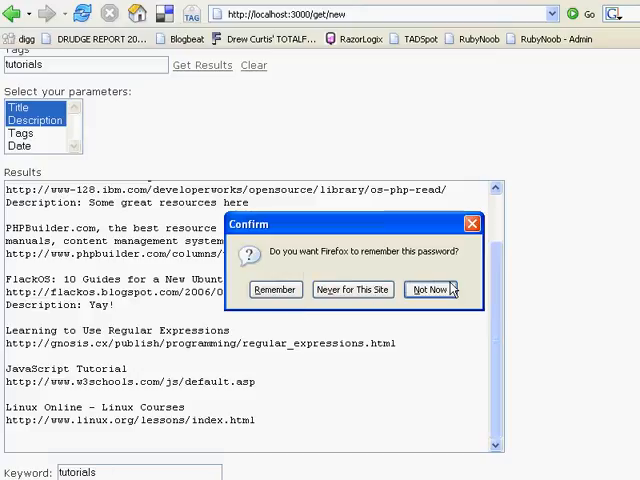
{"action": "left_click", "coordinate": [429, 289]}
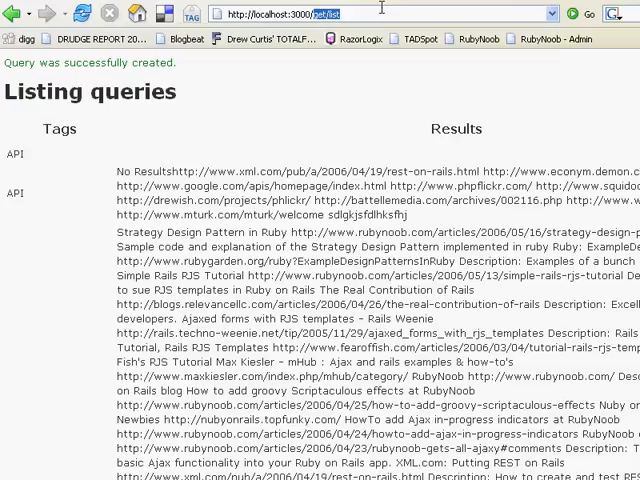
Start entering a 'saved/' address from the Listing queries page.
{"action": "type", "text": "saved"}
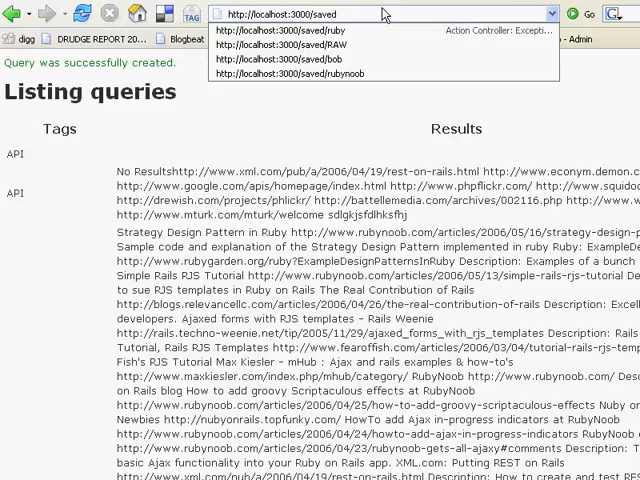
{"action": "type", "text": "/"}
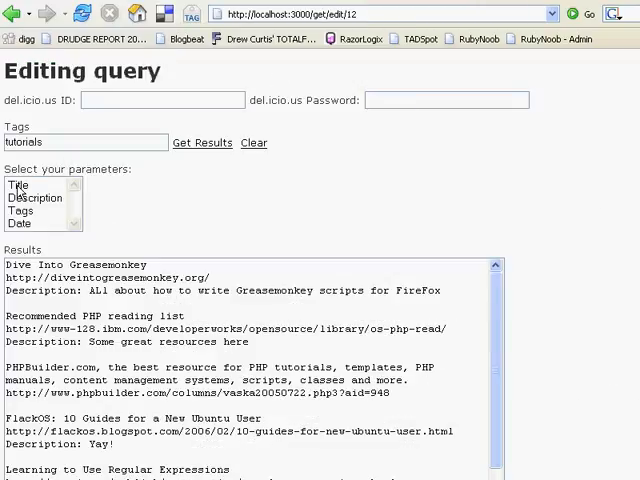
Add Date to the Title and Description parameters, re-enter login 'tdo', and rerun the query.
{"action": "left_click", "coordinate": [18, 197]}
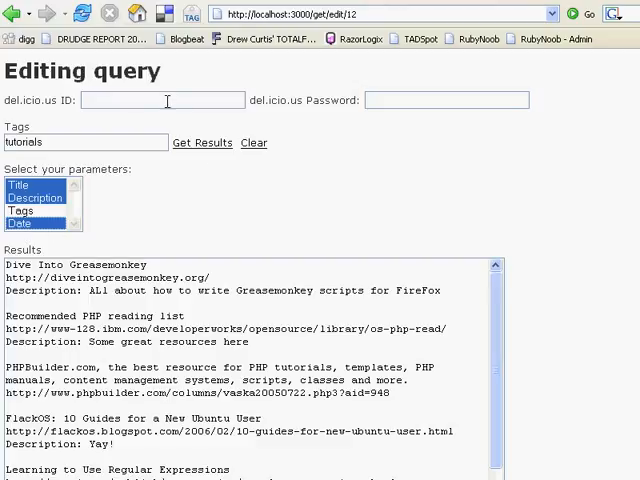
{"action": "type", "text": "tdonaghe"}
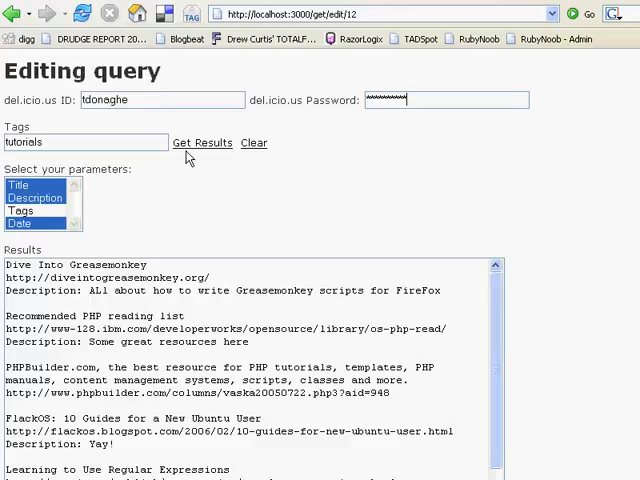
{"action": "left_click", "coordinate": [202, 142]}
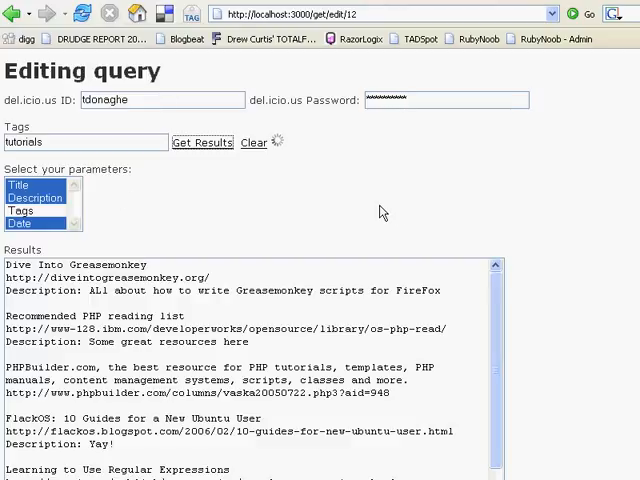
{"action": "scroll", "scroll_direction": "down", "scroll_amount": 3}
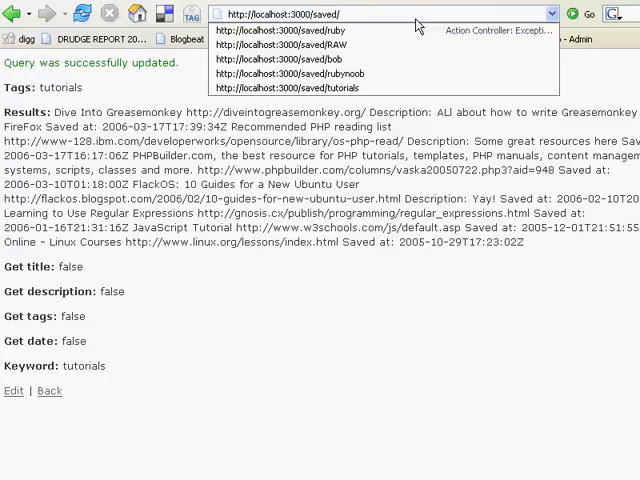
Choose the localhost:3000/saved/tutorials suggestion to view the updated query.
{"action": "left_click", "coordinate": [297, 88]}
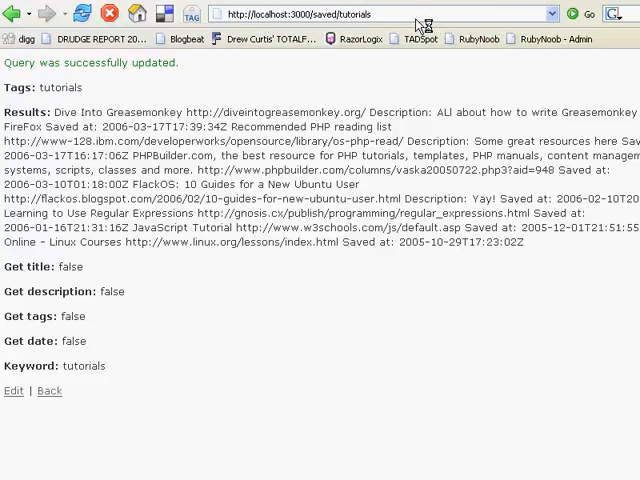